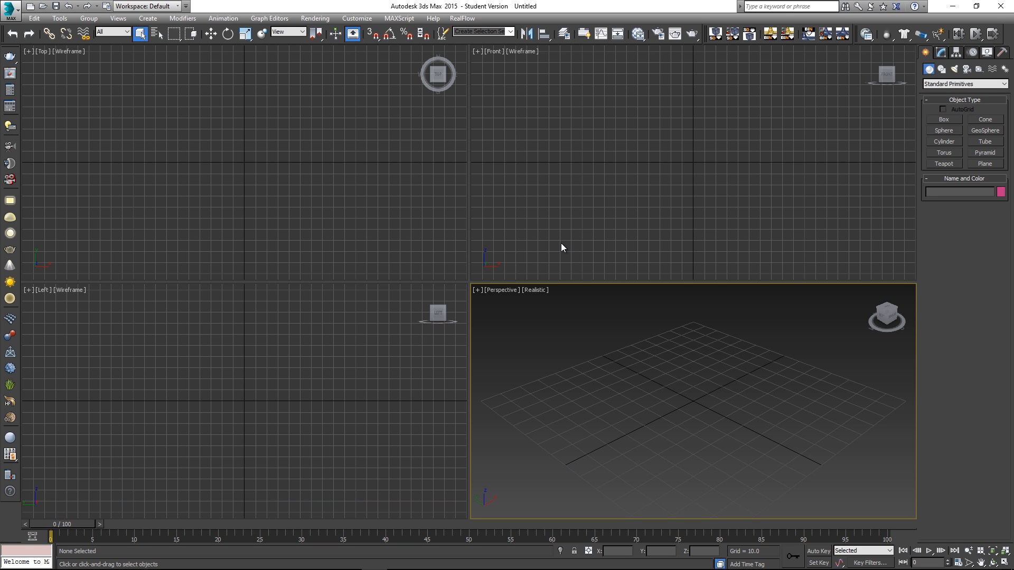
pyautogui.moveTo(522, 282)
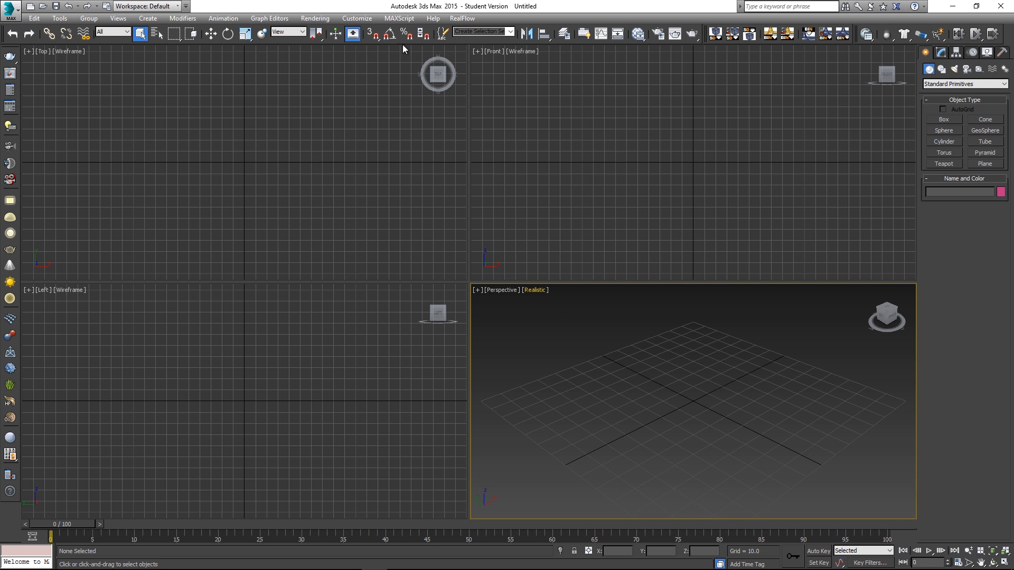
# Step: In Render Setup, set Corona 1.2.1 as production renderer with HDTV (video) output size
pyautogui.click(315, 17)
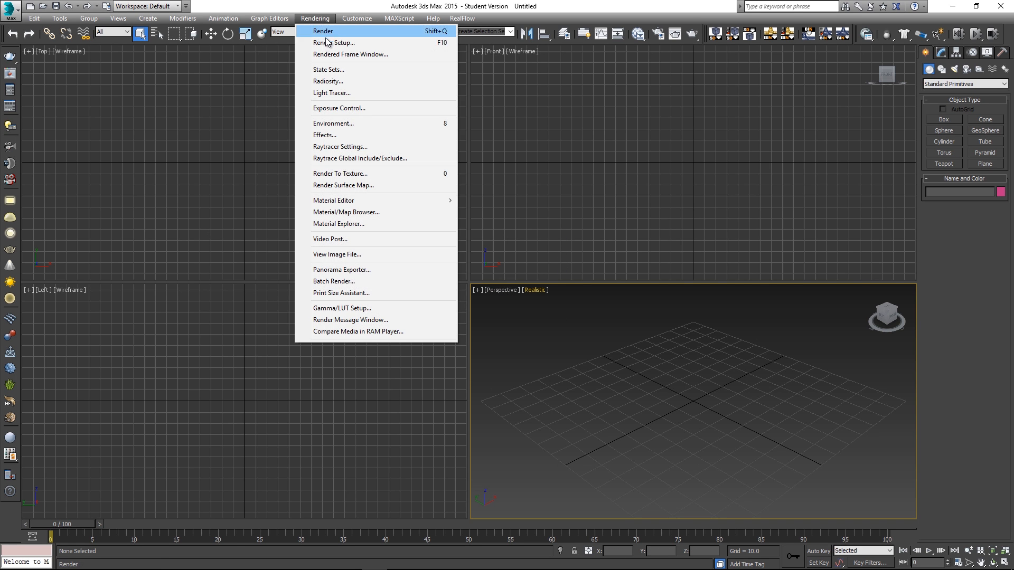
pyautogui.click(334, 42)
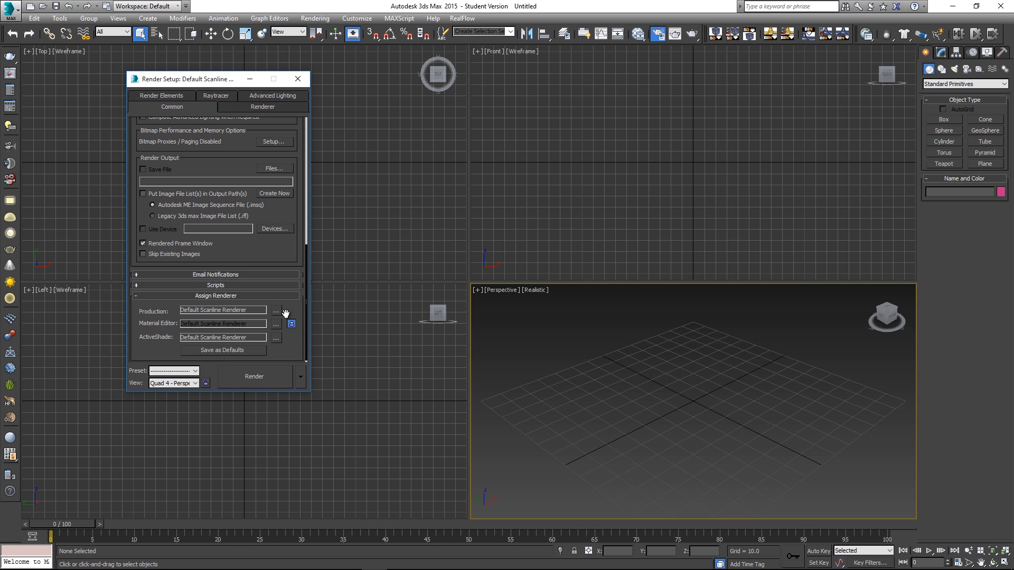
pyautogui.click(277, 311)
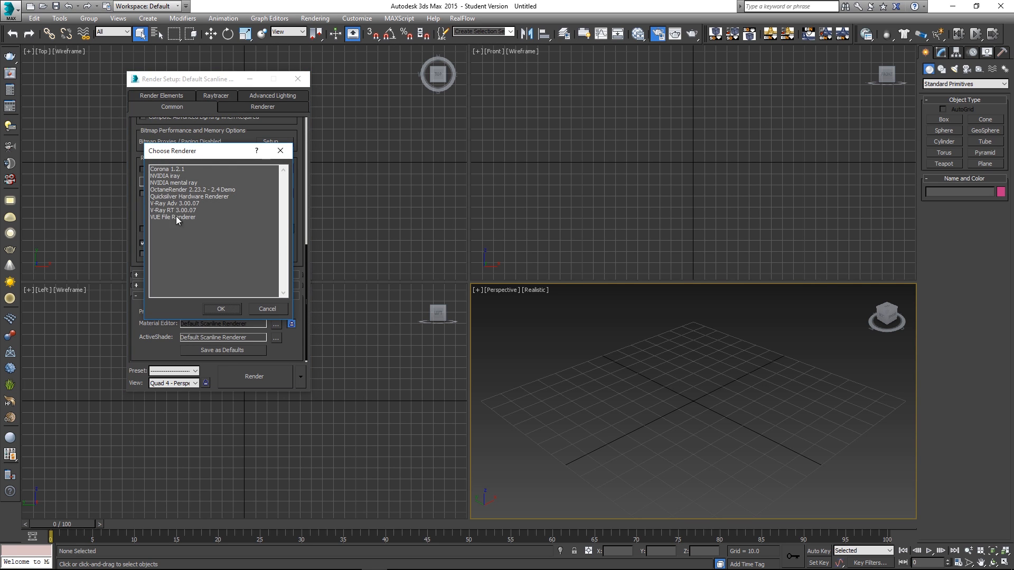
pyautogui.click(221, 308)
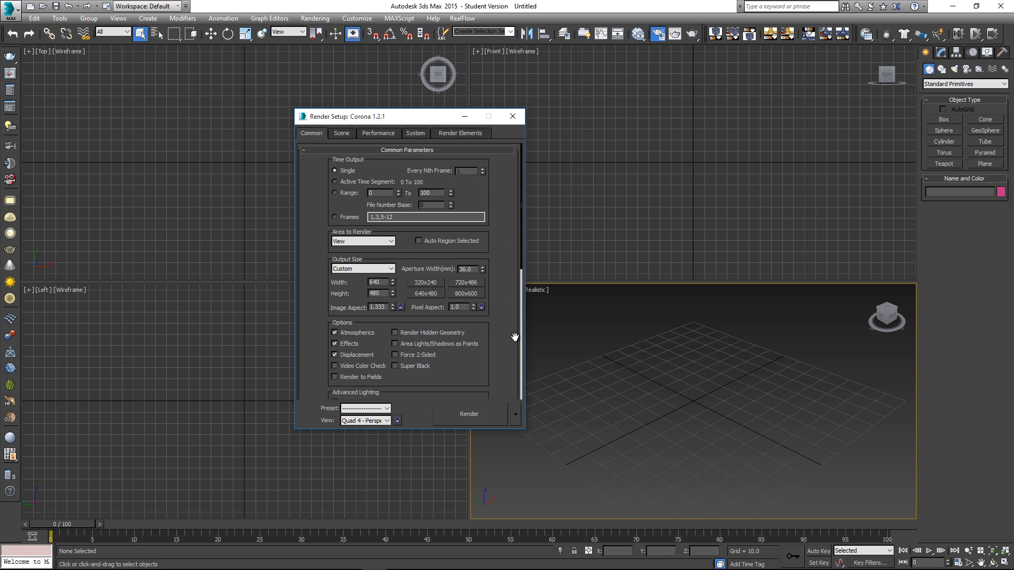
pyautogui.click(391, 269)
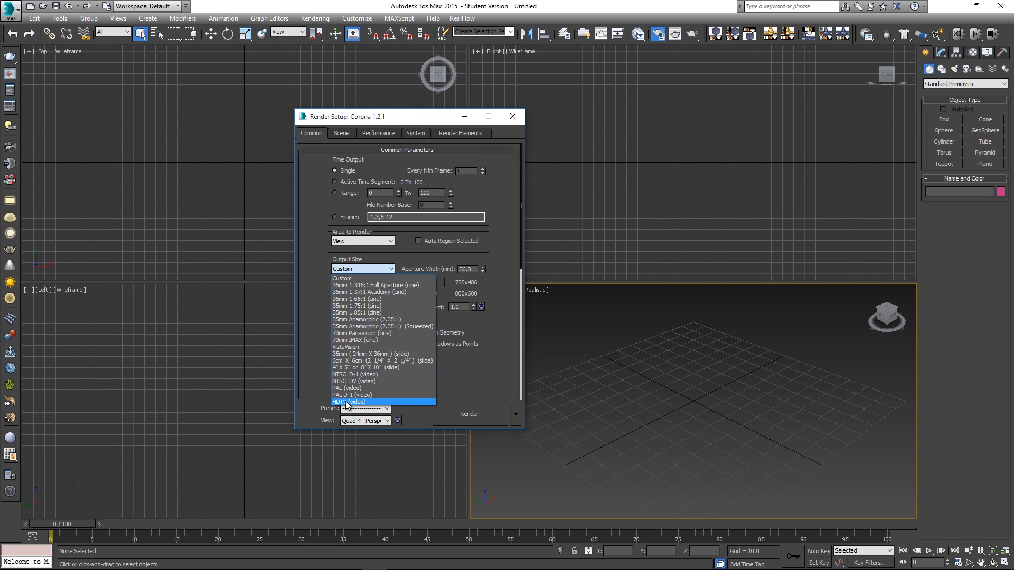
pyautogui.click(512, 116)
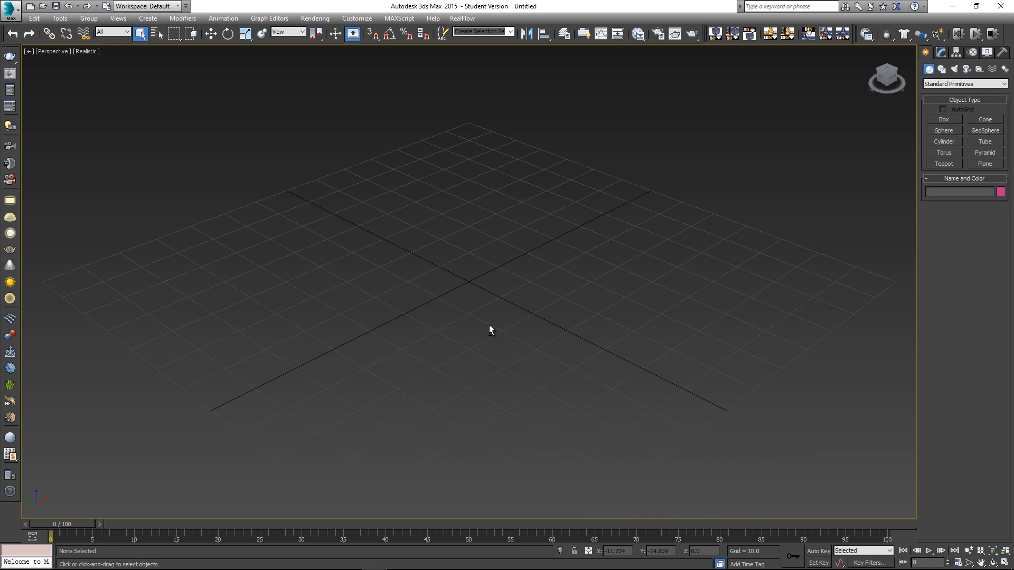
# Step: Create a Box ground slab, a Teapot and further standard primitives for the test scene
pyautogui.click(944, 120)
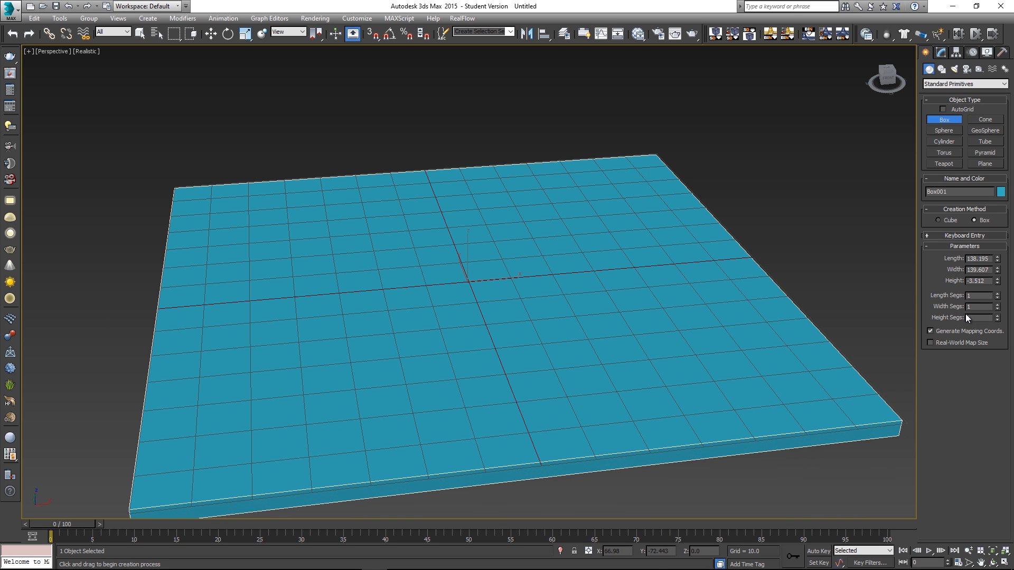
pyautogui.click(943, 163)
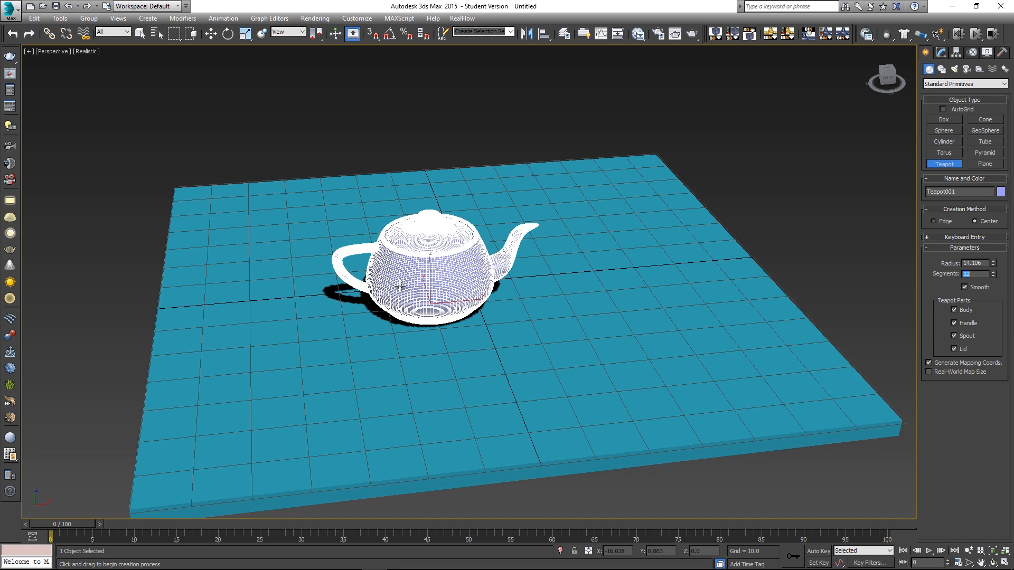
pyautogui.click(210, 33)
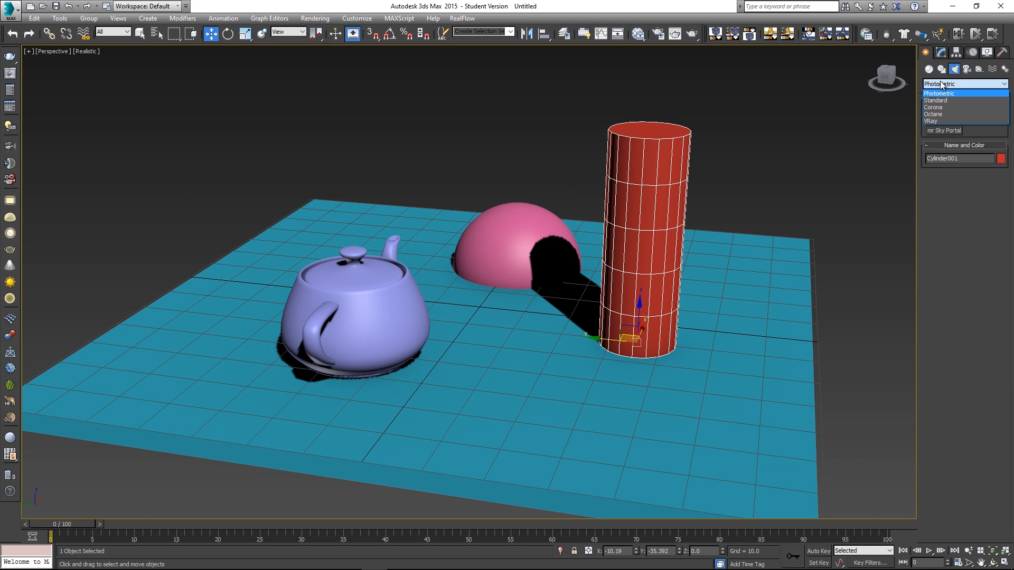
# Step: Place a CoronaLight in the viewport and move it up above the hemisphere
pyautogui.click(934, 108)
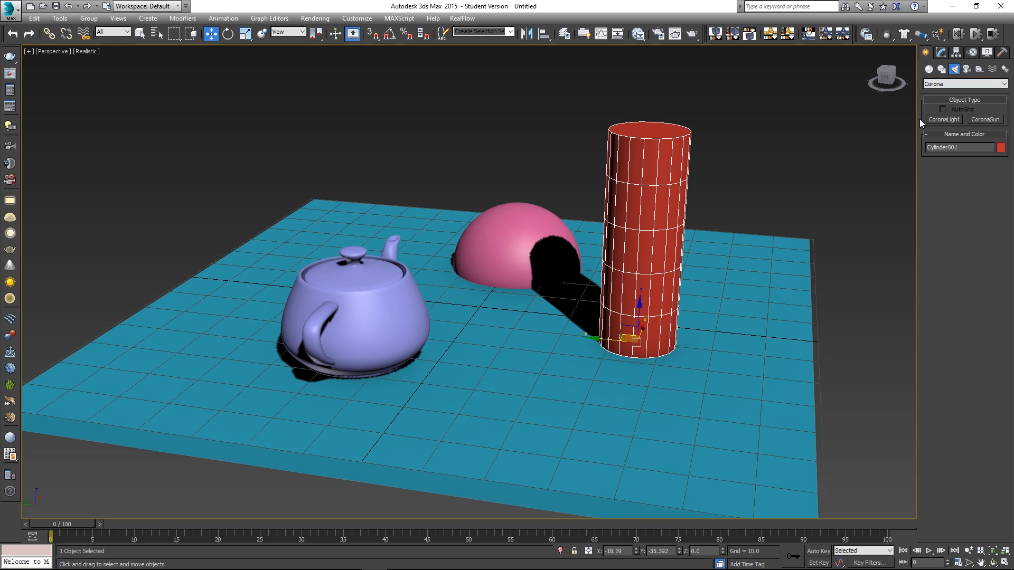
pyautogui.click(944, 120)
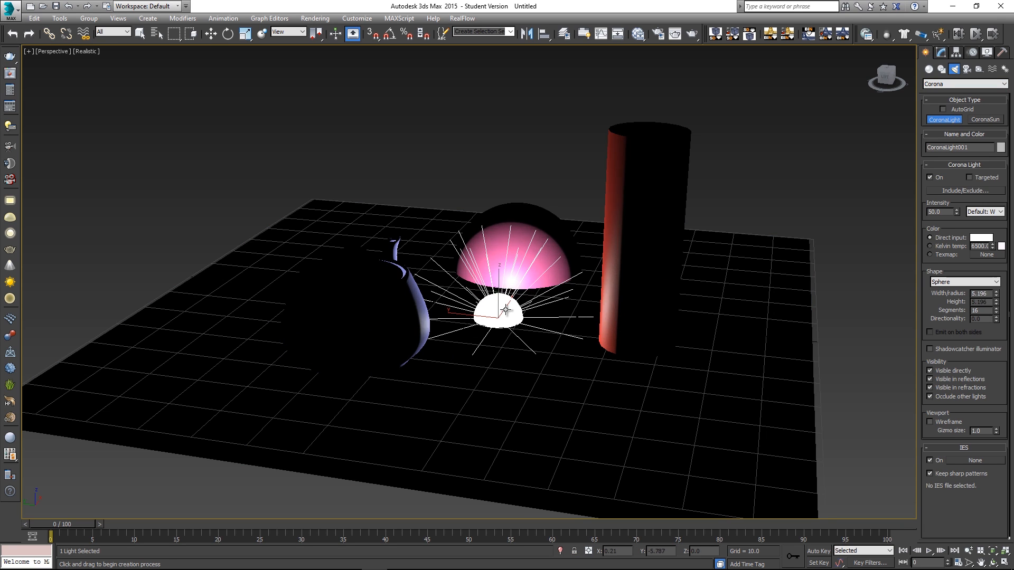
pyautogui.click(210, 34)
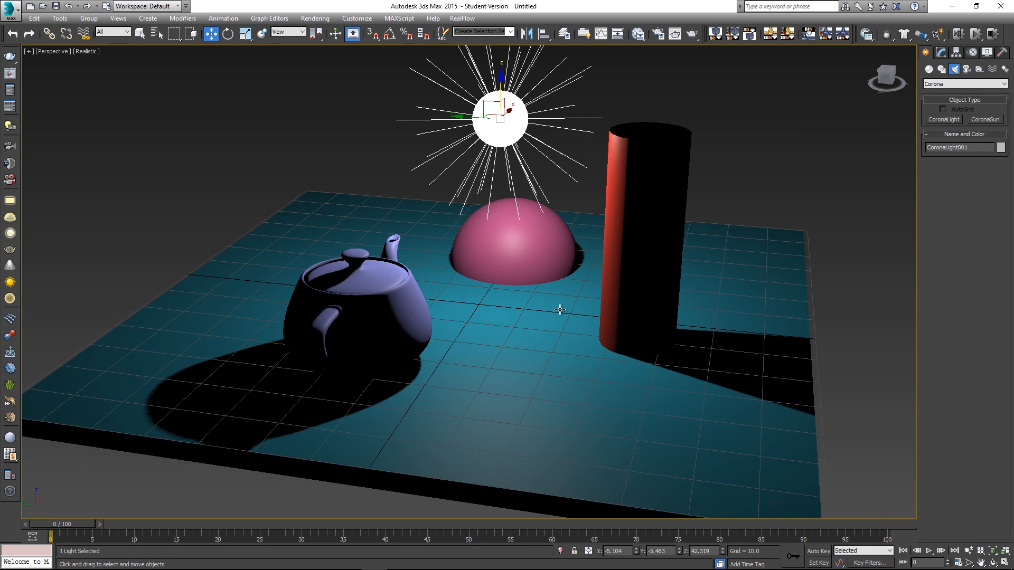
pyautogui.moveTo(593, 244)
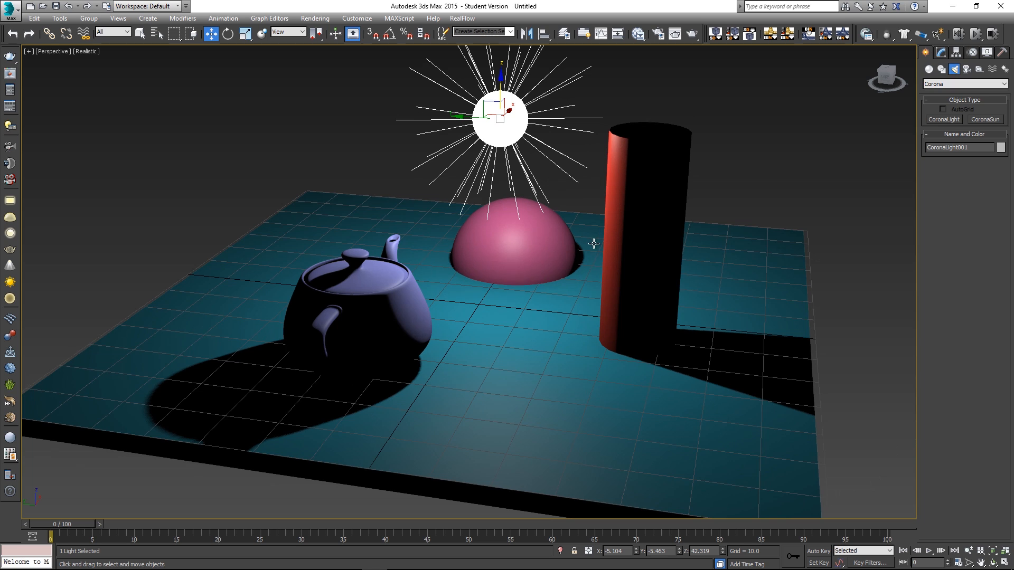
pyautogui.moveTo(564, 141)
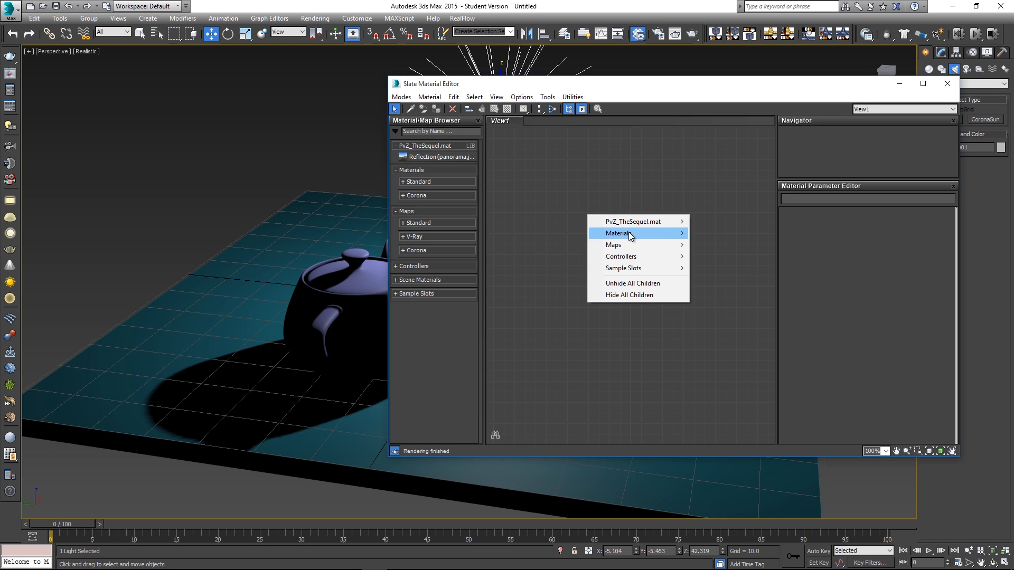
pyautogui.moveTo(714, 244)
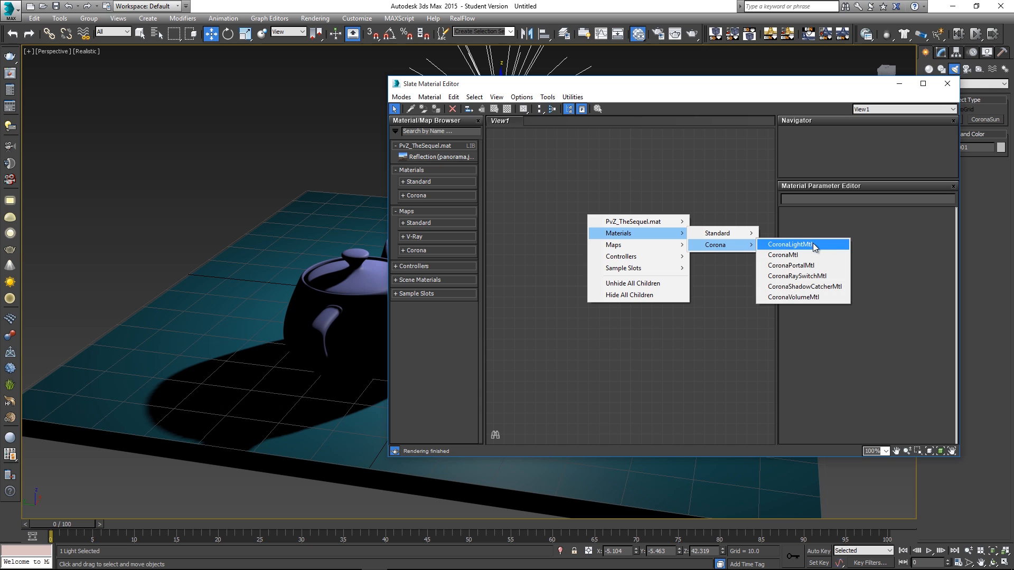
pyautogui.moveTo(783, 255)
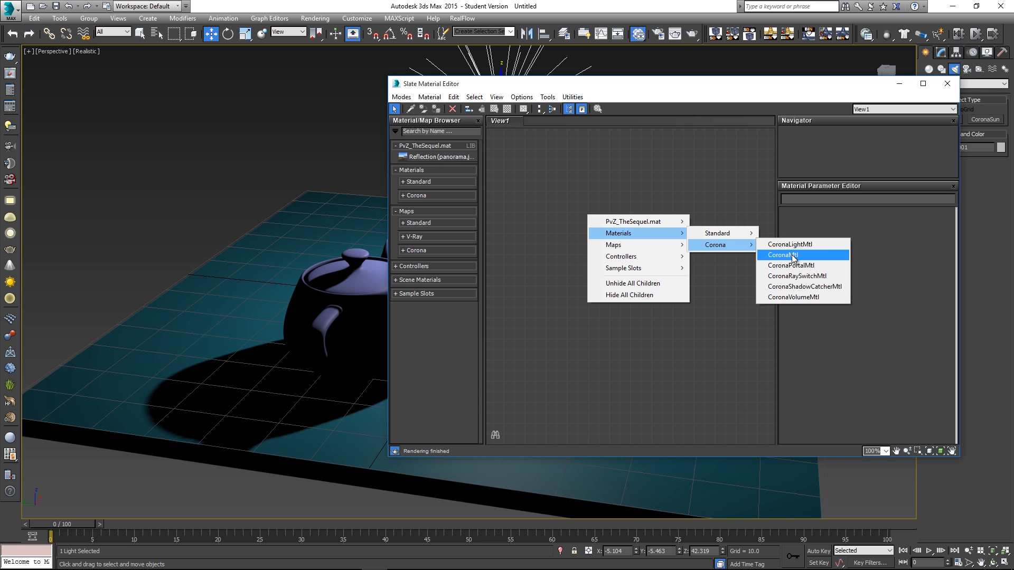
# Step: Create CoronaMtl materials and give Material #26 a blue diffuse colour for the slab
pyautogui.click(784, 254)
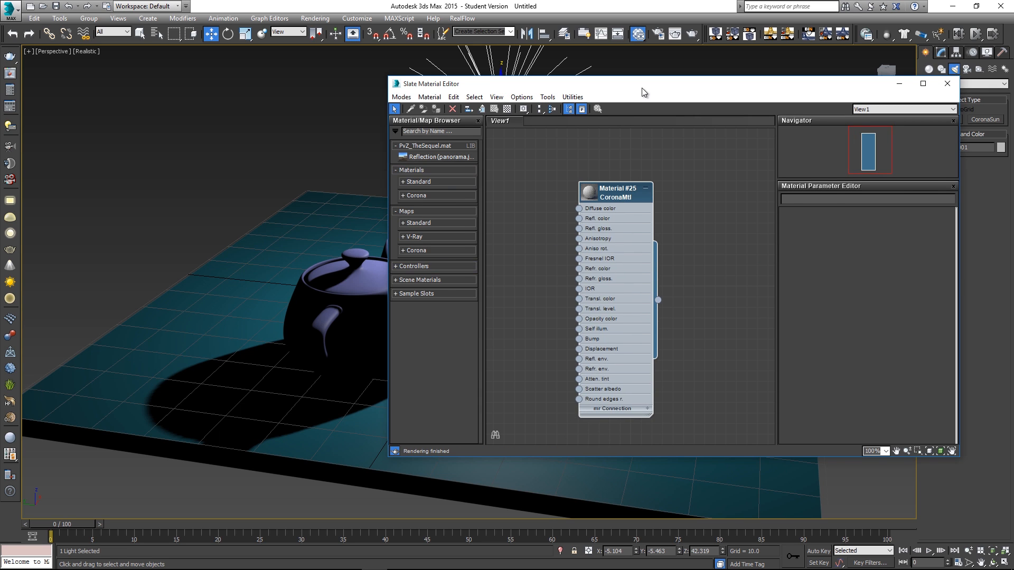
pyautogui.moveTo(430, 84); pyautogui.dragTo(547, 78)
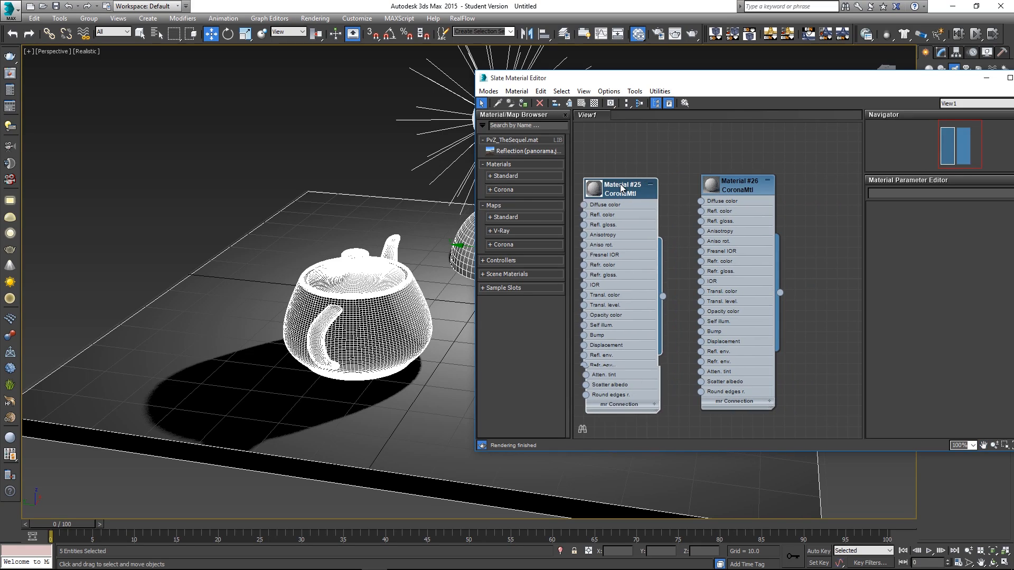
pyautogui.click(738, 185)
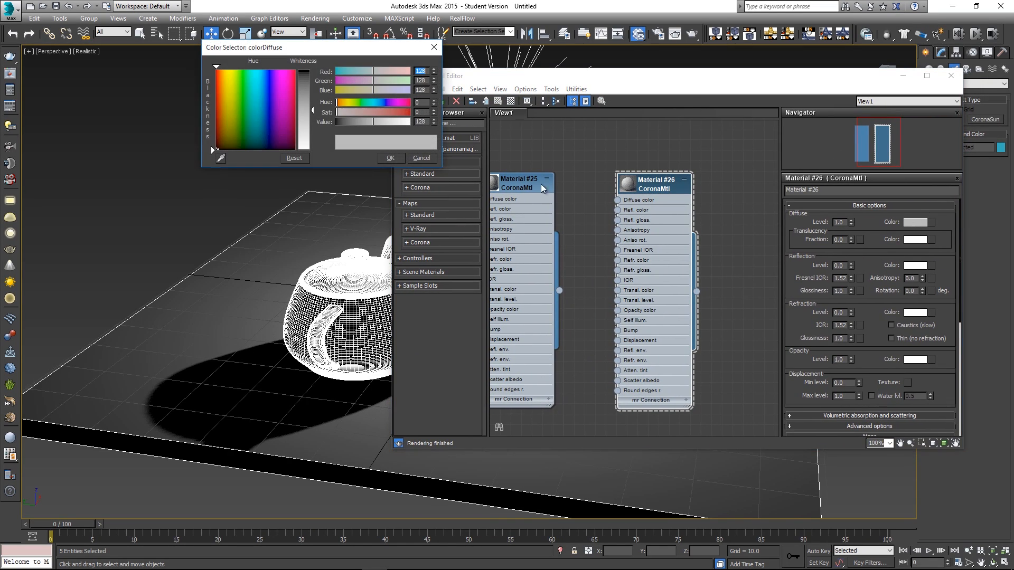
pyautogui.click(264, 114)
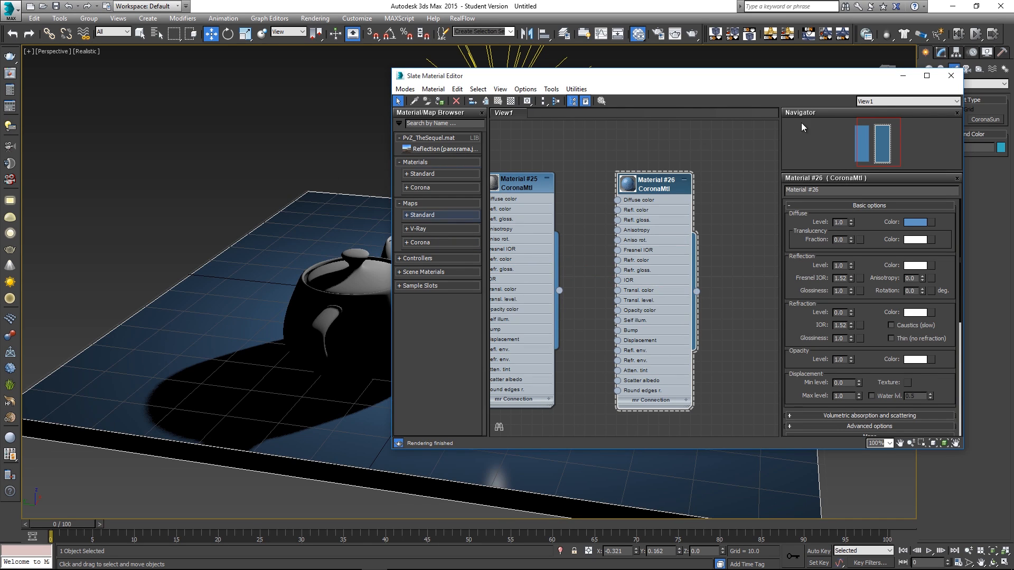
# Step: Close the material editor and render the scene in the Corona frame buffer
pyautogui.click(950, 76)
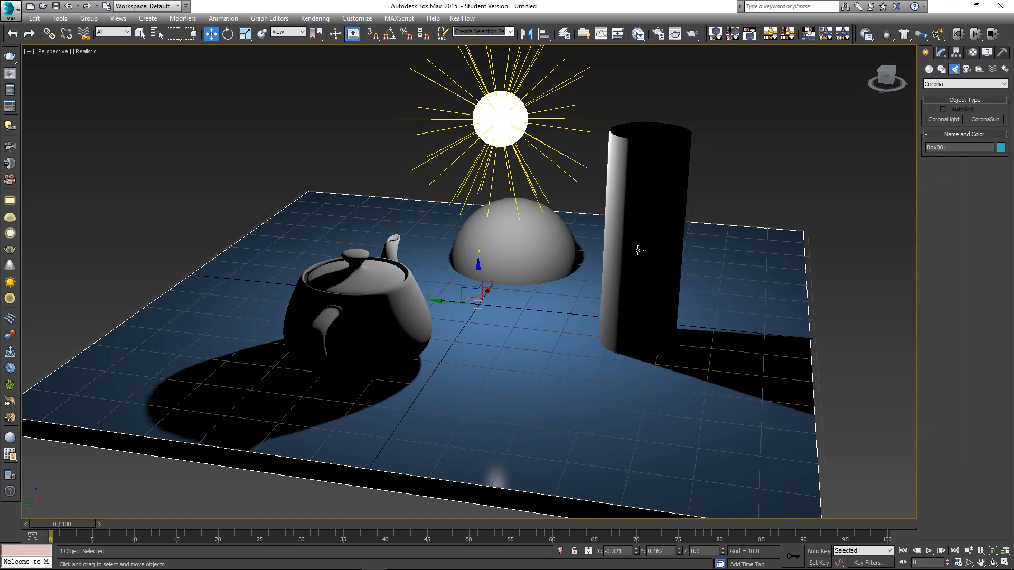
pyautogui.click(315, 18)
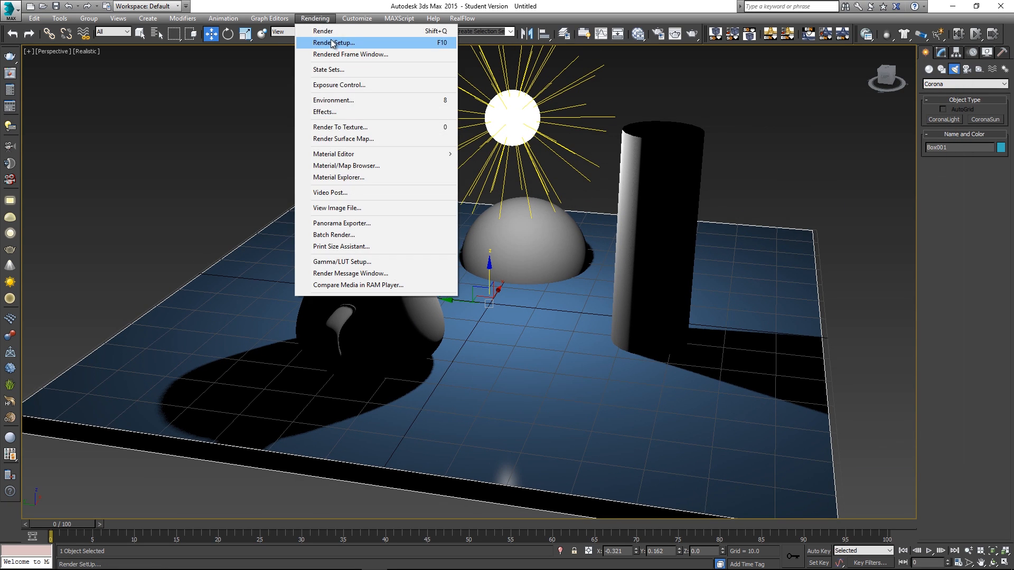
pyautogui.click(322, 31)
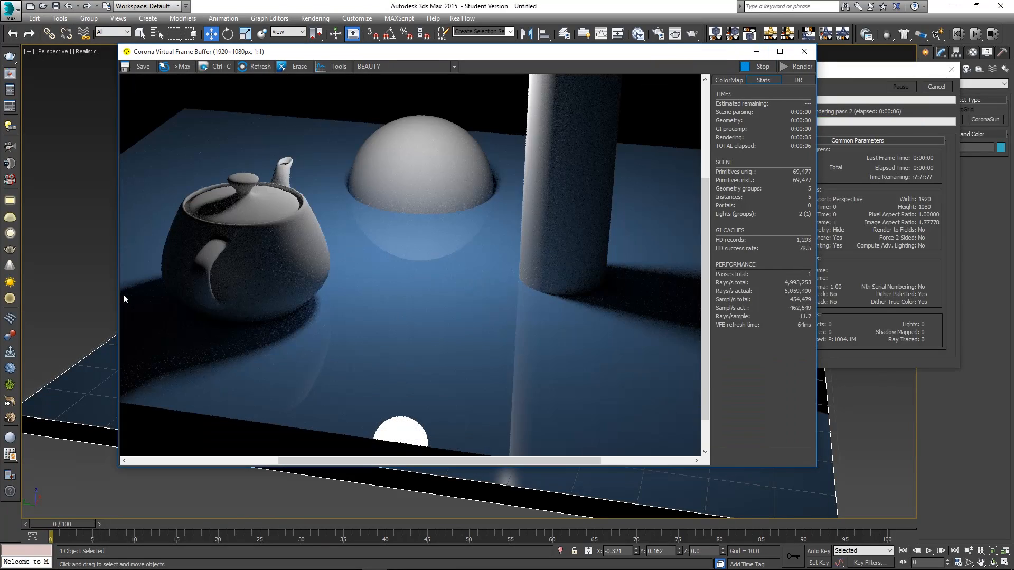
pyautogui.click(780, 52)
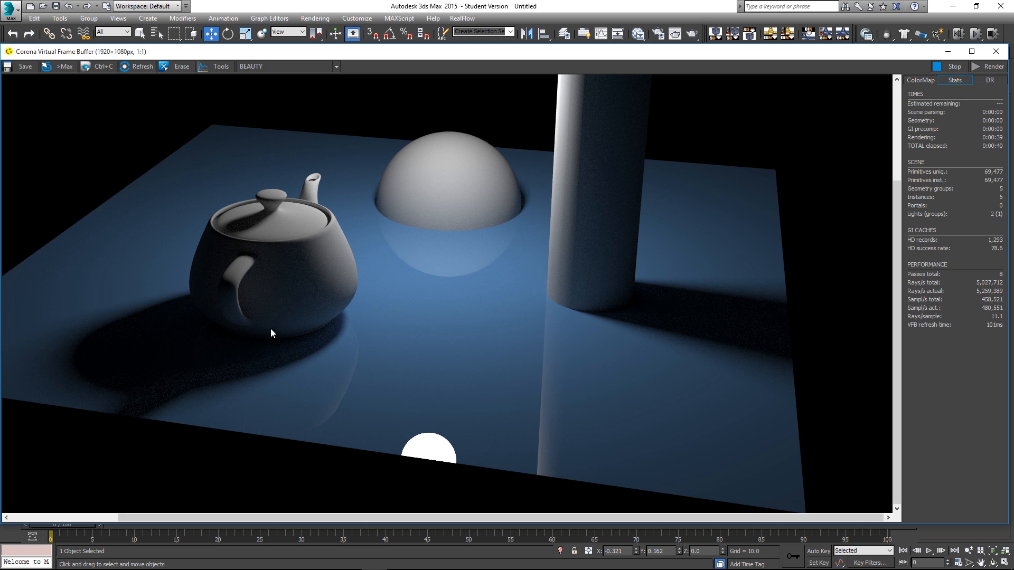
pyautogui.moveTo(239, 386)
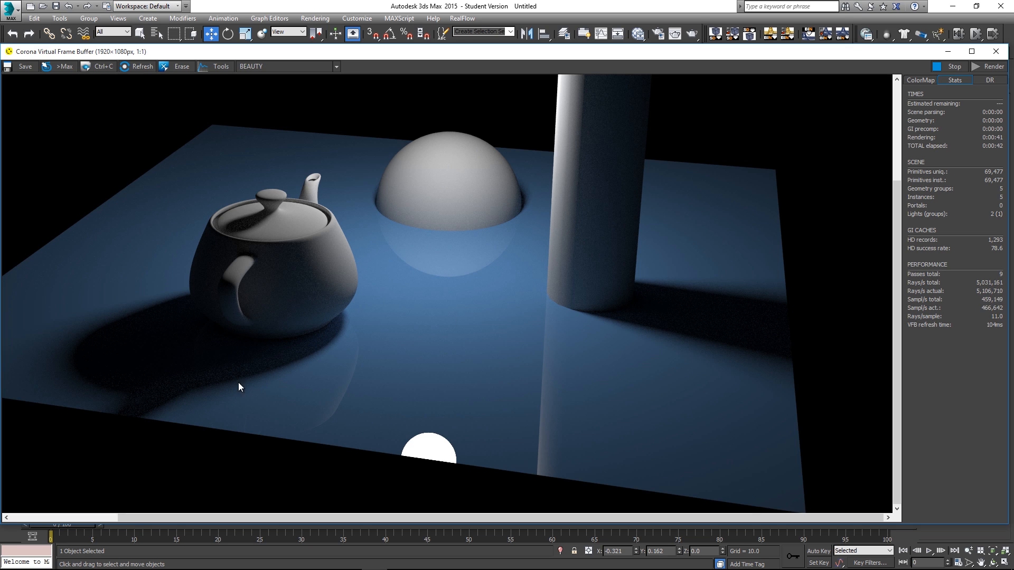
pyautogui.moveTo(517, 307)
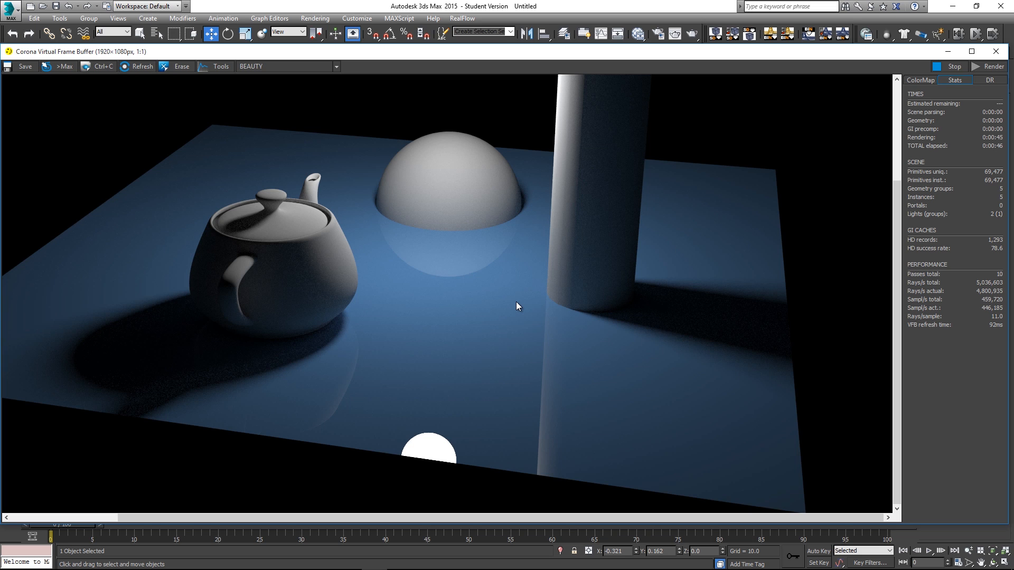
pyautogui.moveTo(153, 226)
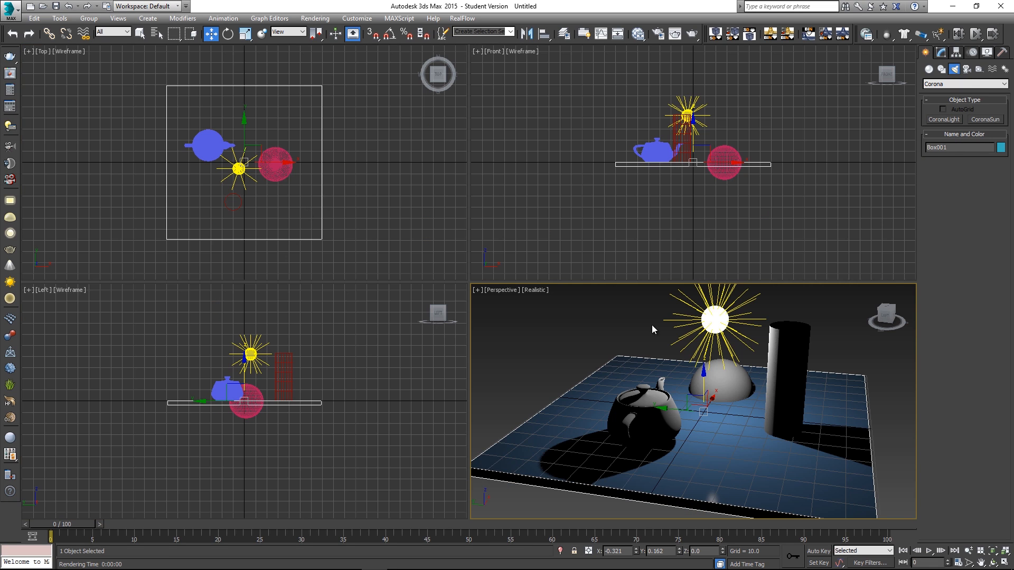
pyautogui.moveTo(606, 137)
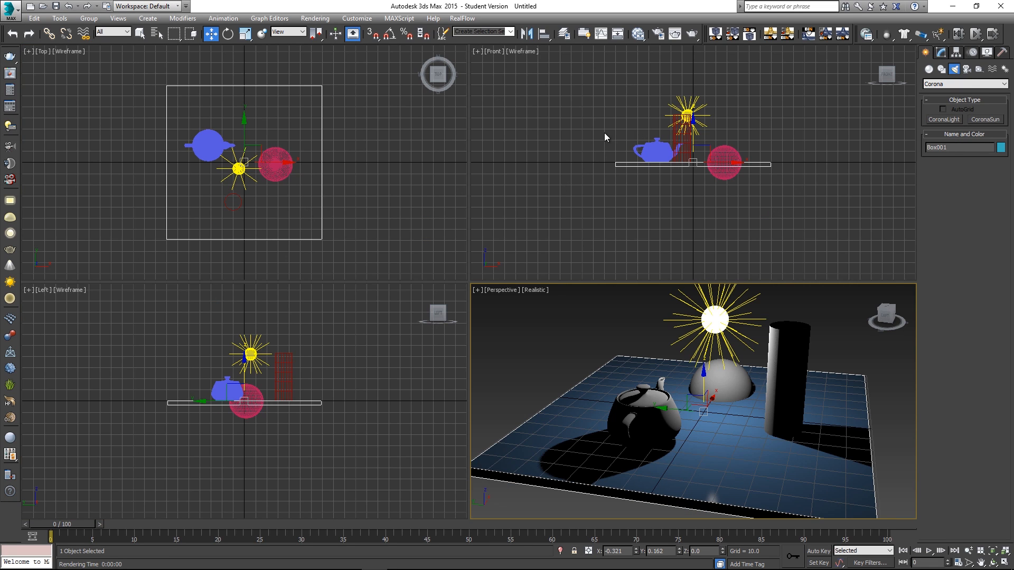
# Step: Switch the Front viewport to Corona Interactive and start the live render session
pyautogui.click(493, 51)
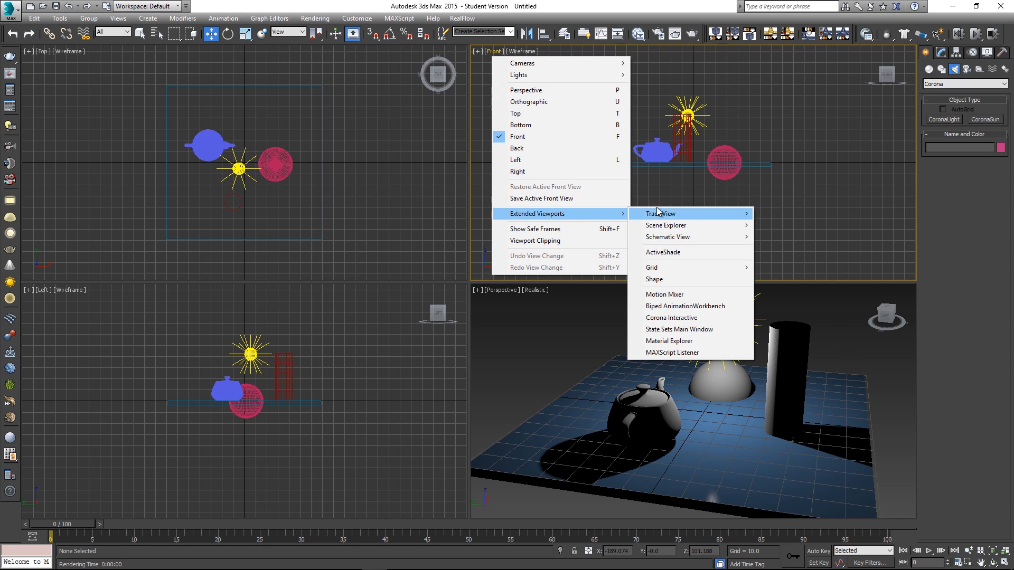
pyautogui.moveTo(671, 318)
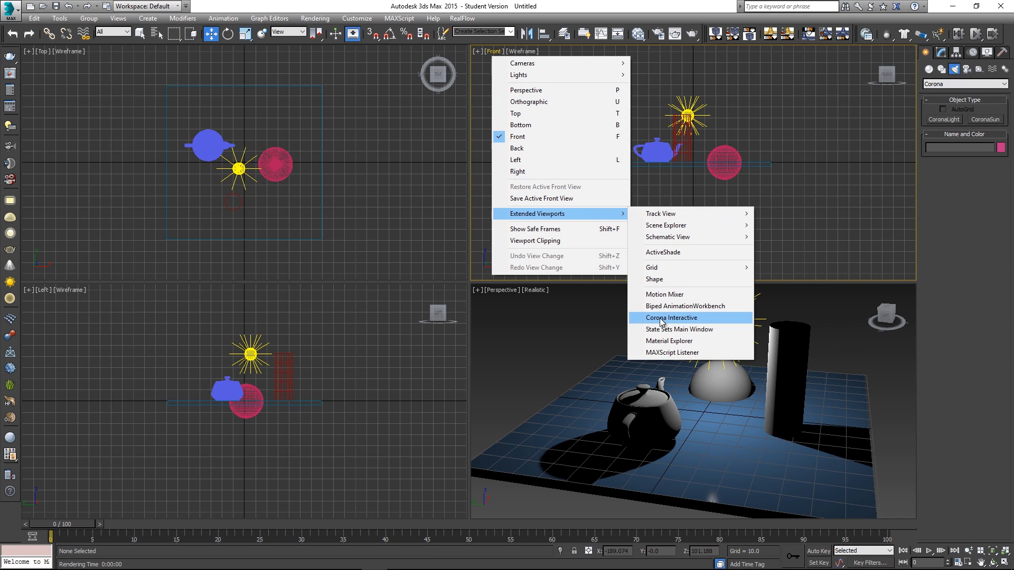
pyautogui.click(671, 318)
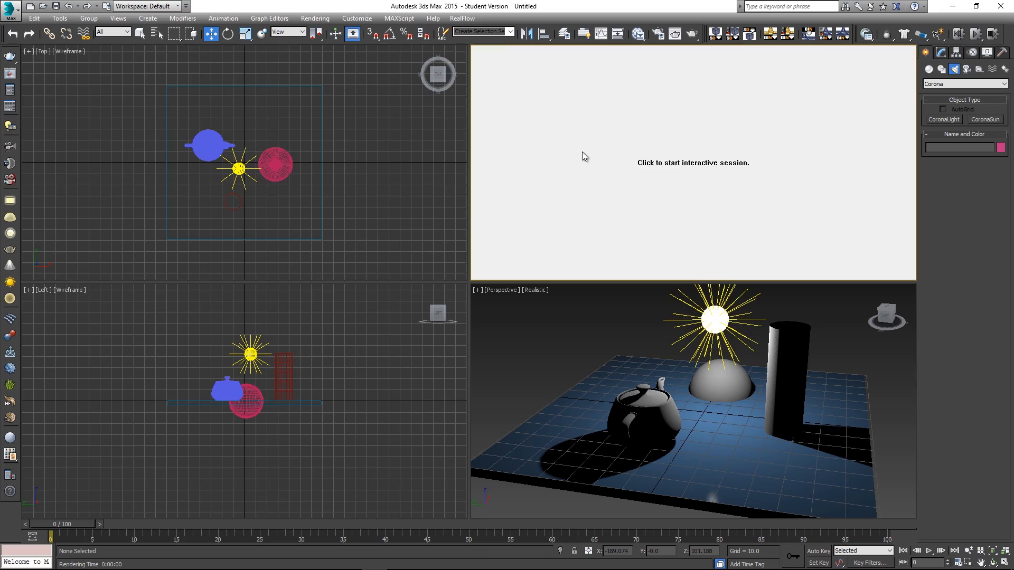
pyautogui.click(692, 162)
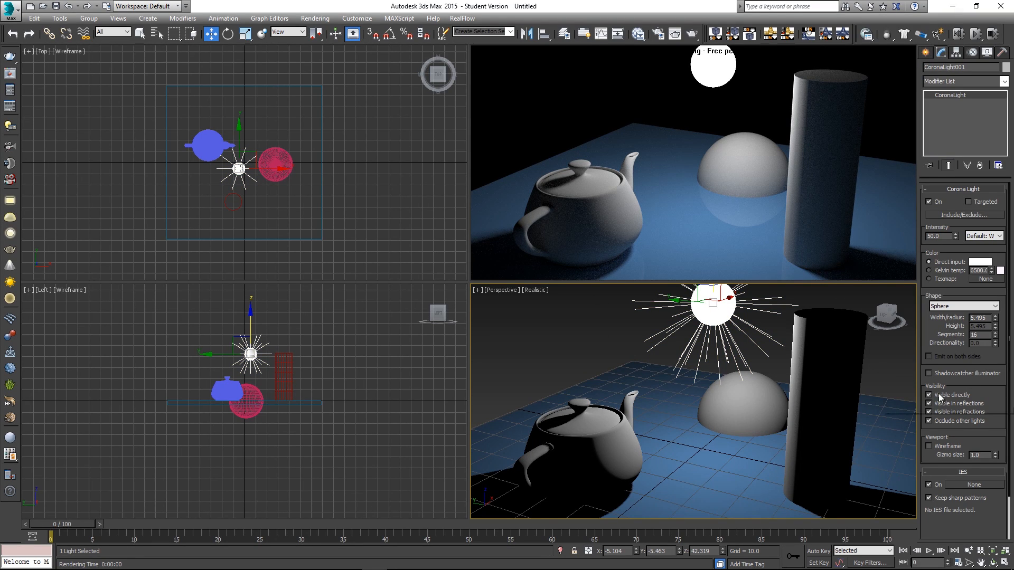
# Step: Uncheck Visible under CoronaLight001's Visibility settings
pyautogui.click(931, 395)
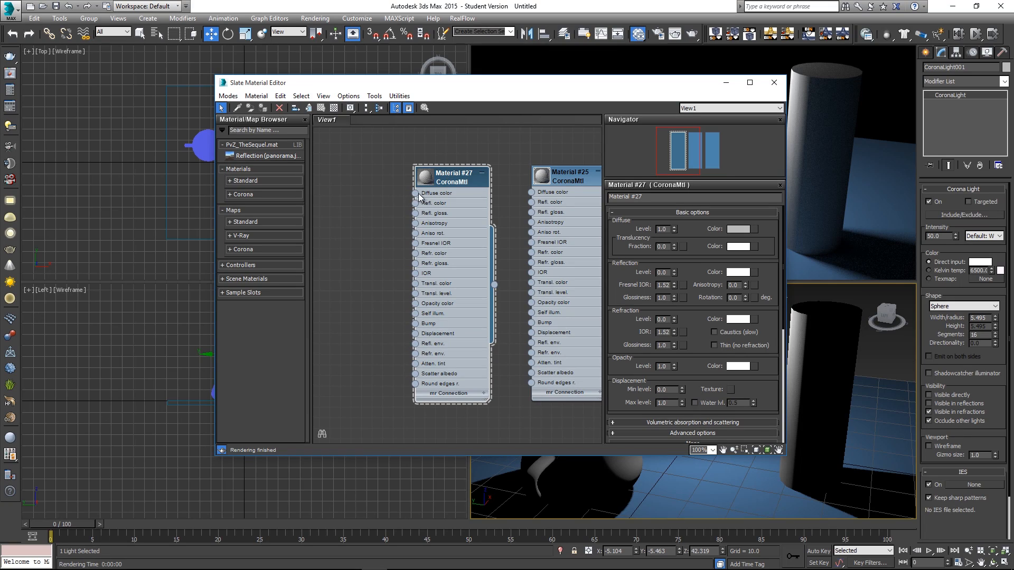
# Step: Wire a Checker map into Material #27's Diffuse, assign it to the teapot, add reflection
pyautogui.moveTo(415, 193); pyautogui.dragTo(335, 218)
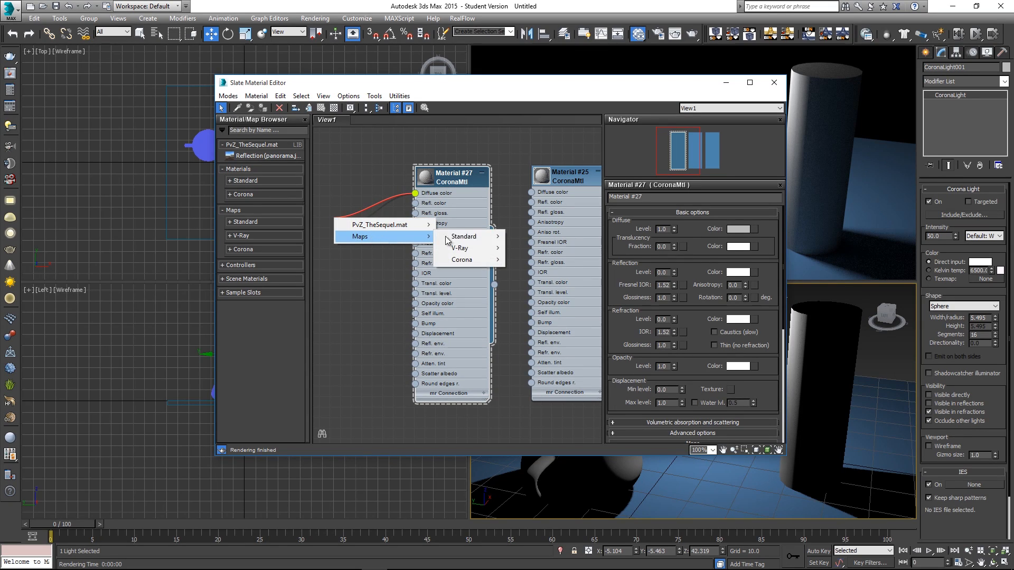
pyautogui.click(464, 236)
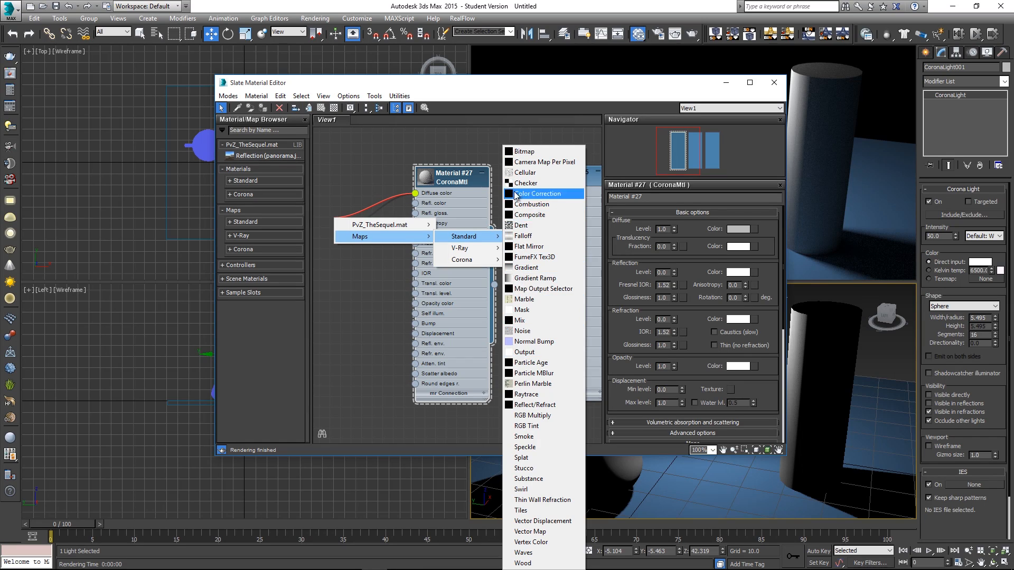
pyautogui.click(526, 182)
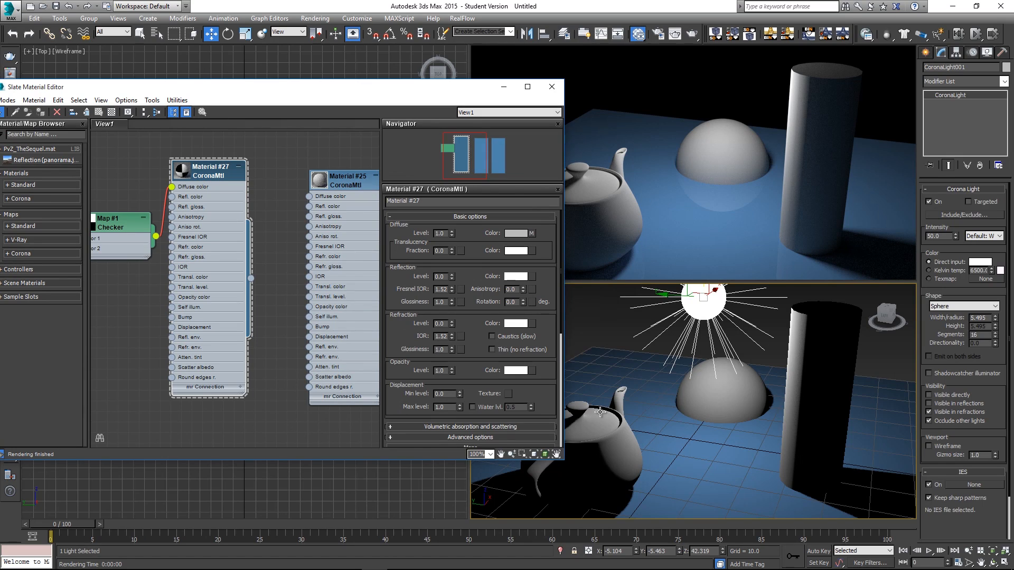
pyautogui.rightClick(207, 170)
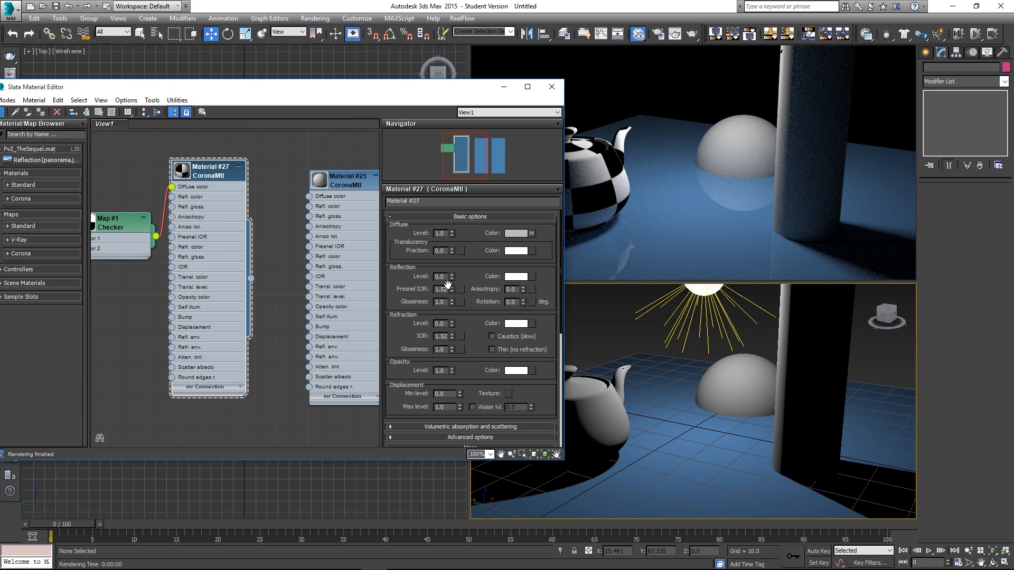
pyautogui.click(450, 276)
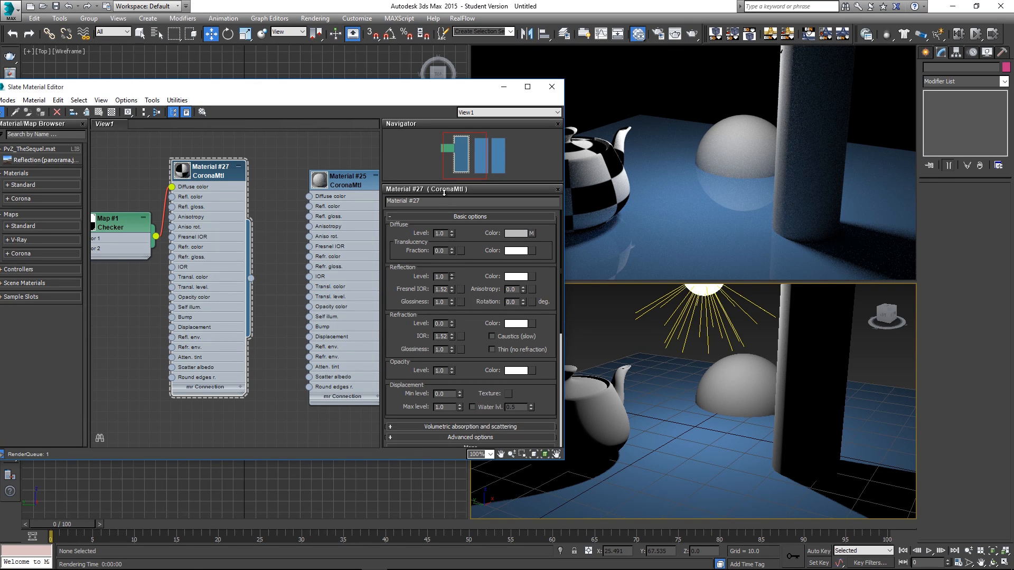
pyautogui.click(551, 86)
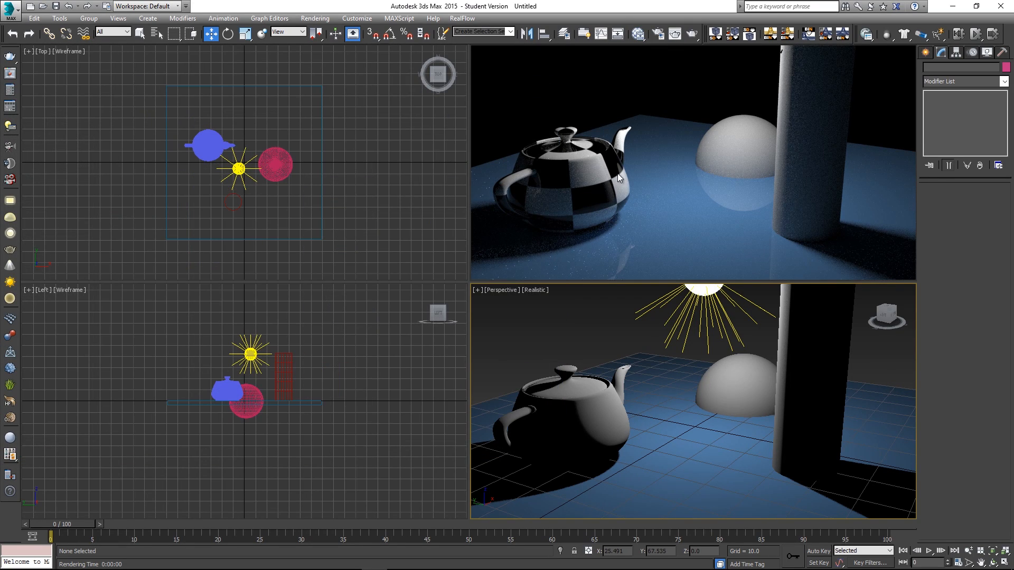
pyautogui.moveTo(571, 206)
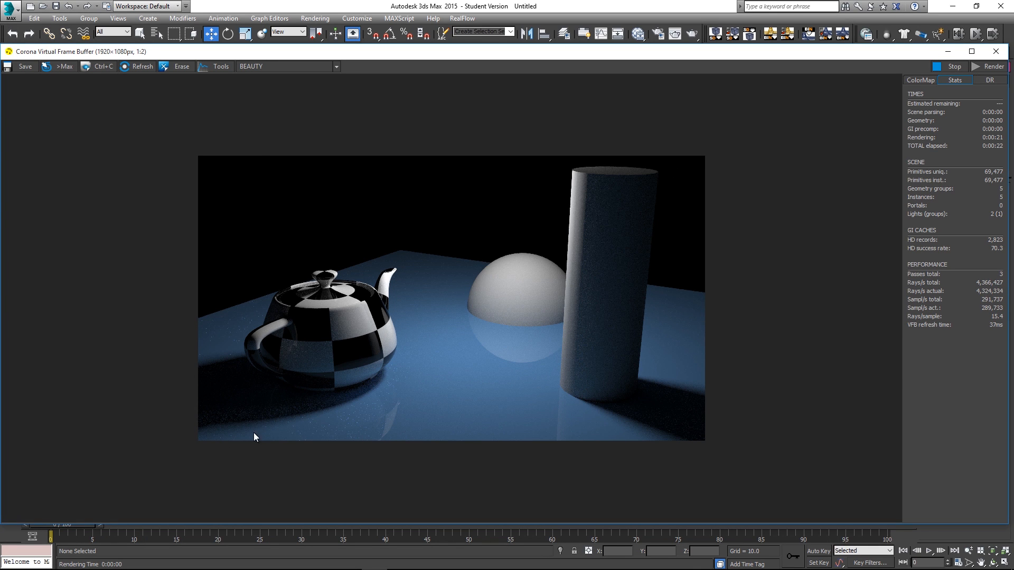
pyautogui.moveTo(335, 386)
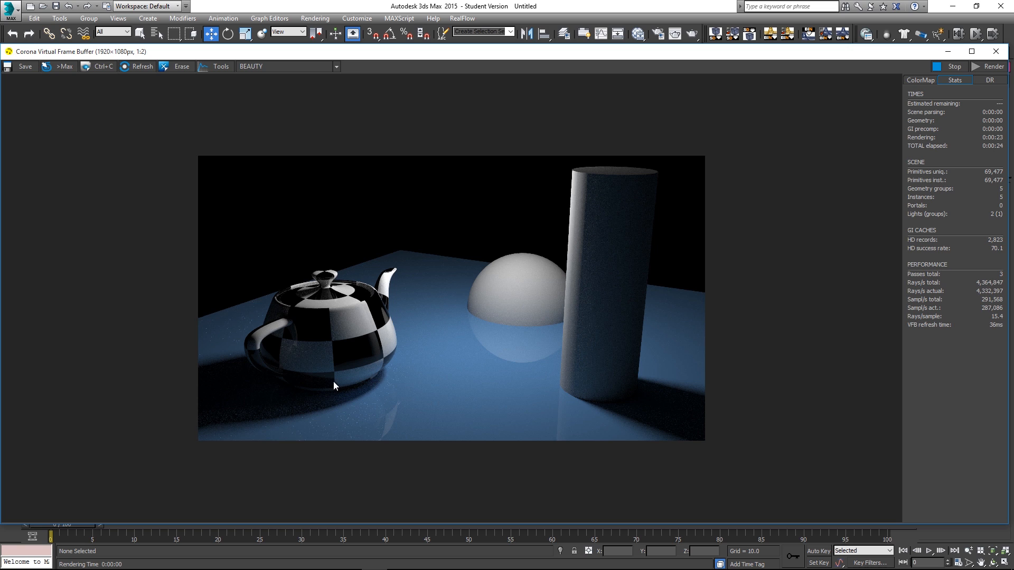
pyautogui.moveTo(221, 349)
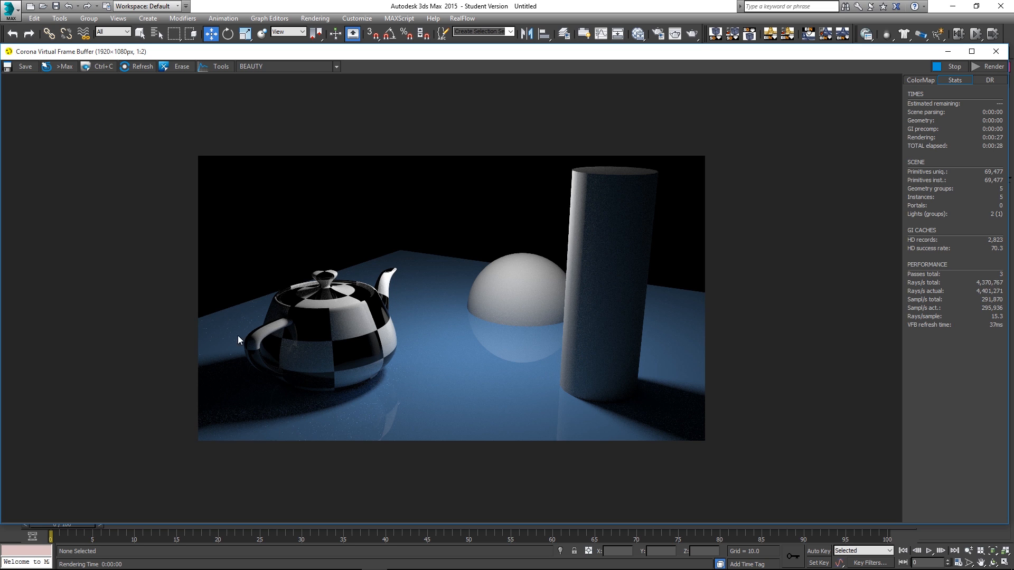
# Step: Close the Corona frame buffer after the checkered-teapot render
pyautogui.click(989, 67)
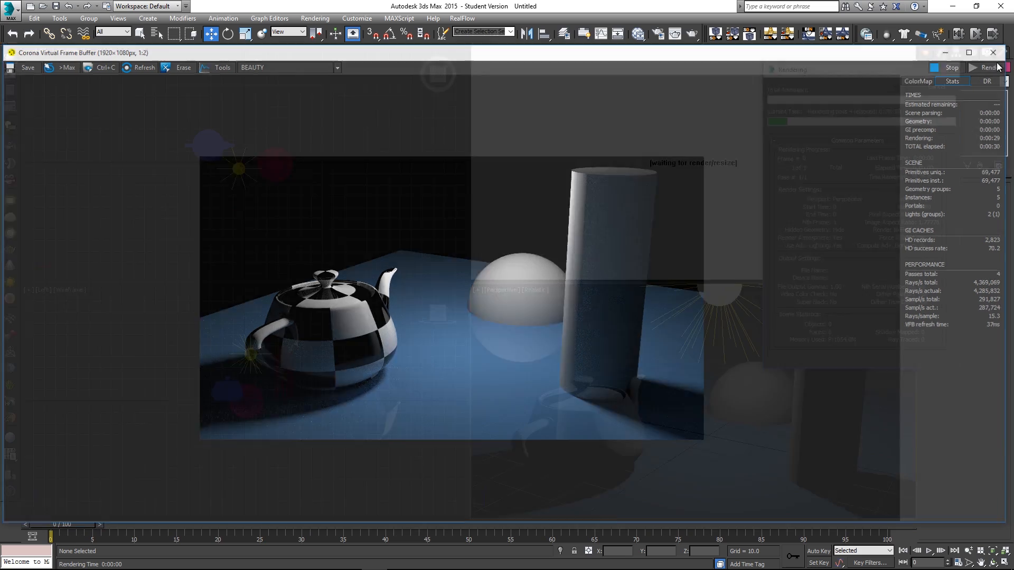
# Step: Set the Scene tab's Pass limit to 10 and render the scene again
pyautogui.click(994, 52)
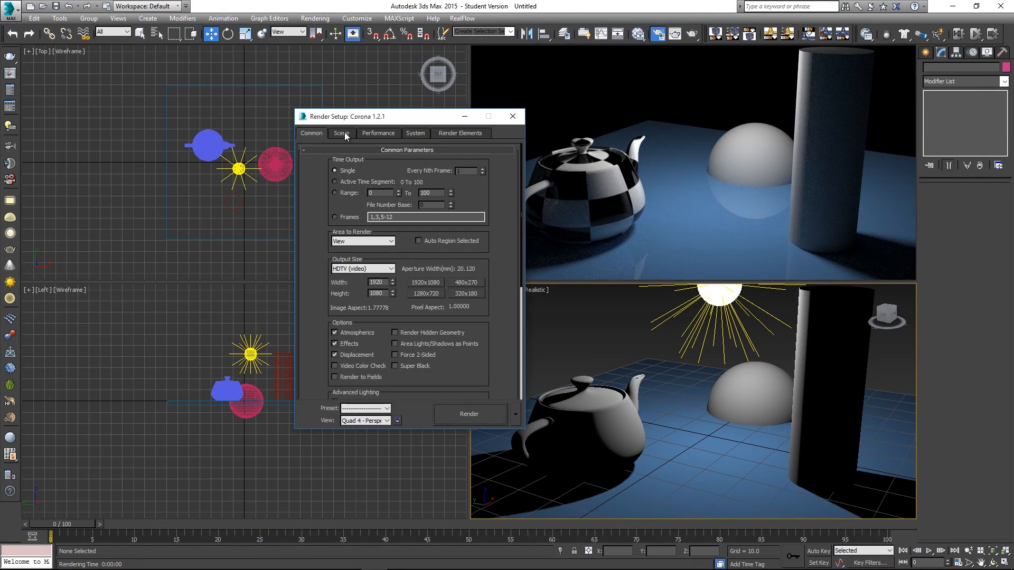
pyautogui.click(341, 133)
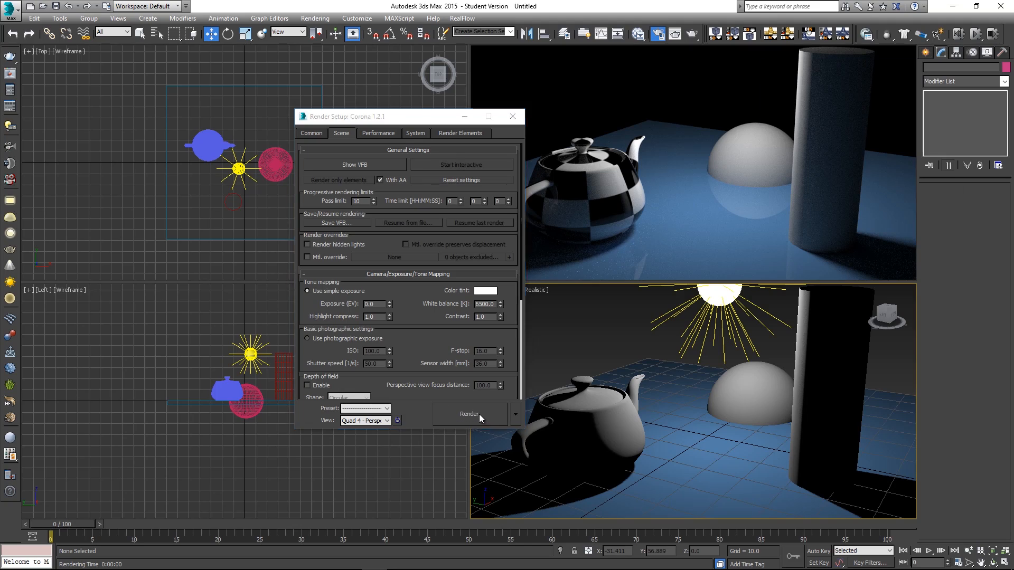
pyautogui.click(468, 414)
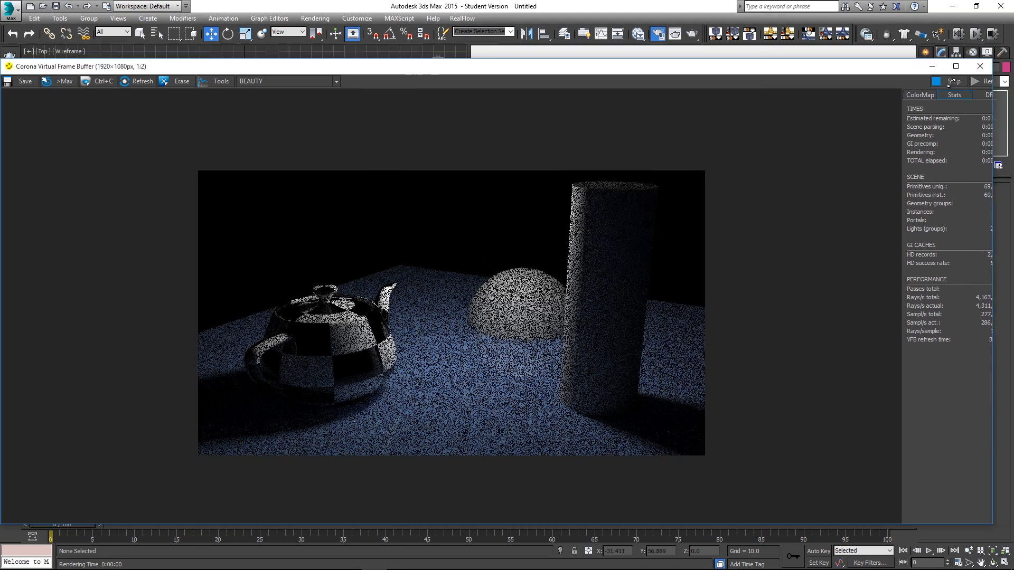
pyautogui.click(694, 110)
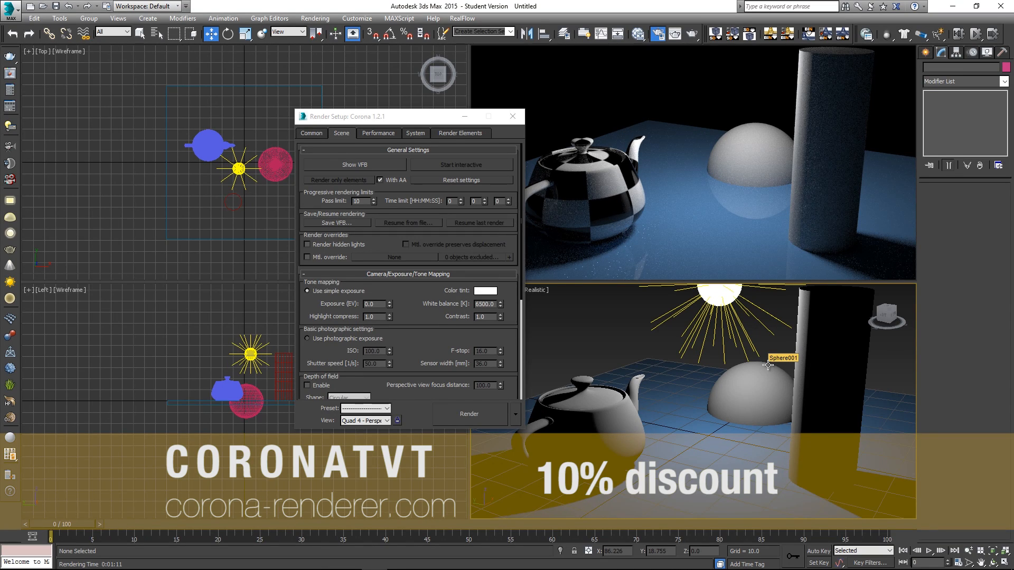
pyautogui.moveTo(645, 390)
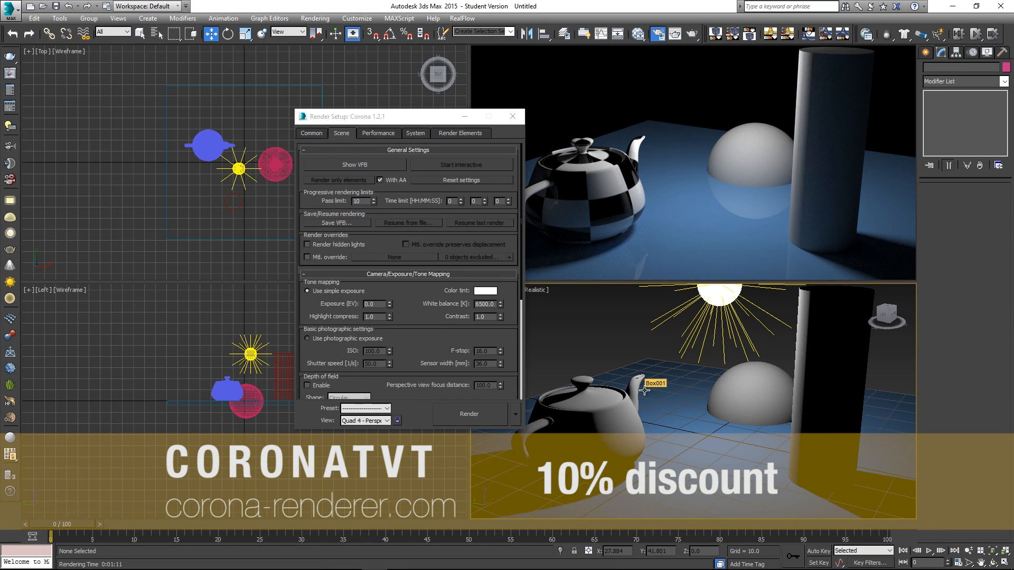